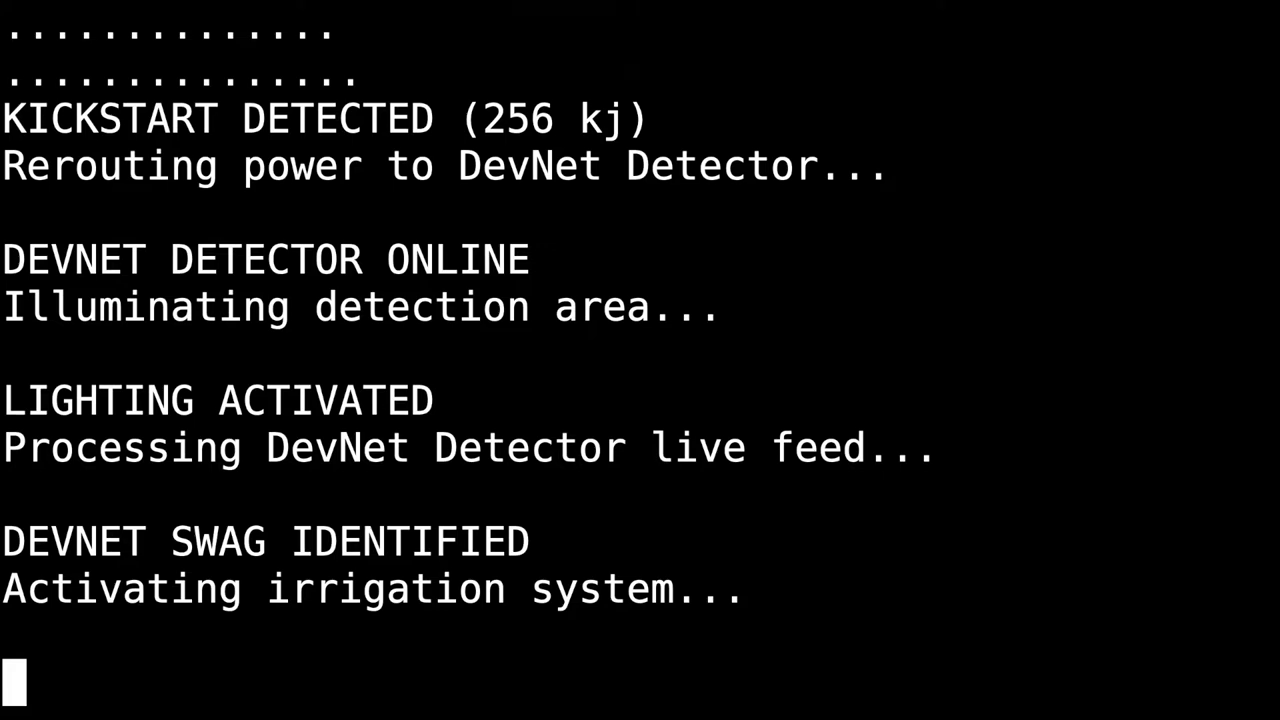
scroll("down", 3)
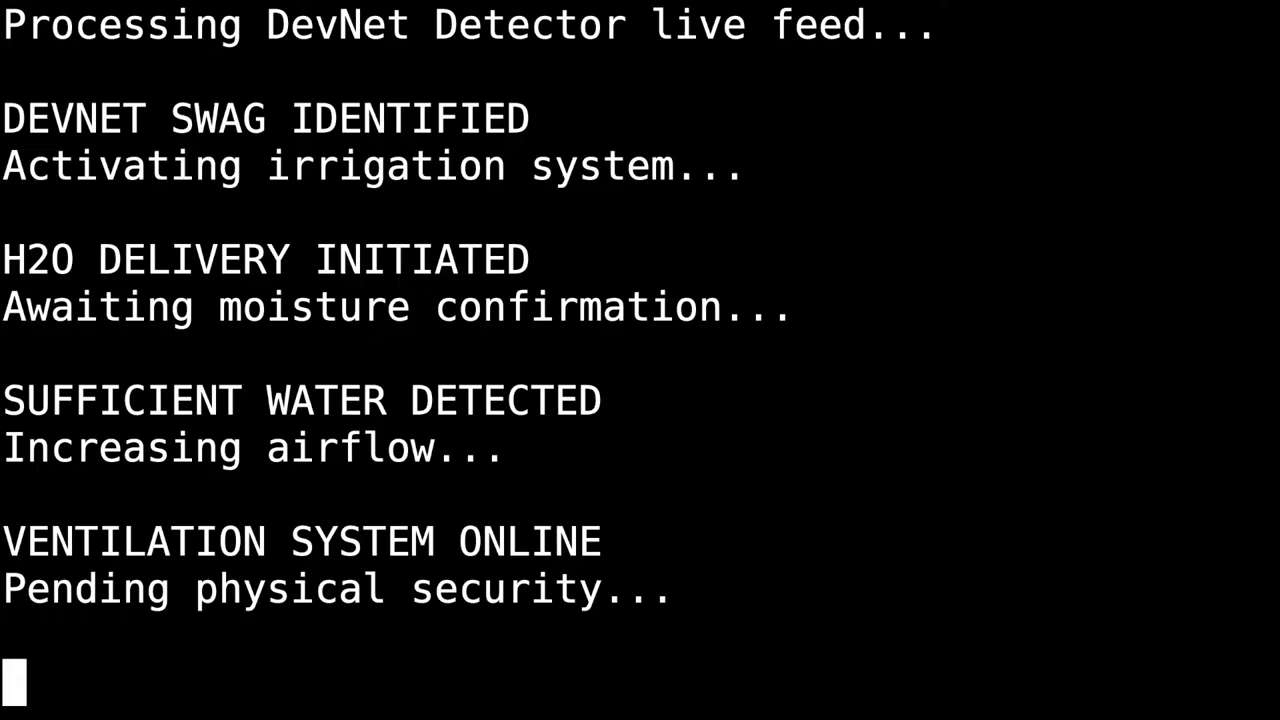
scroll("down", 3)
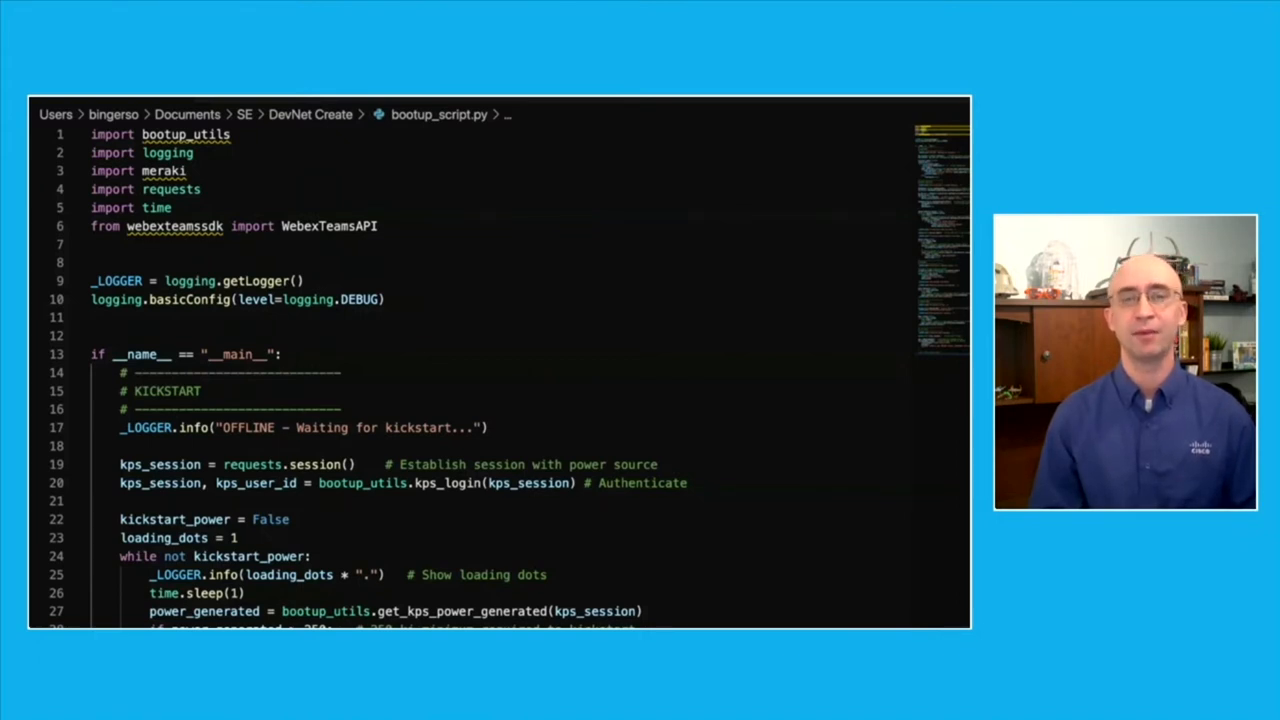
scroll("down", 3)
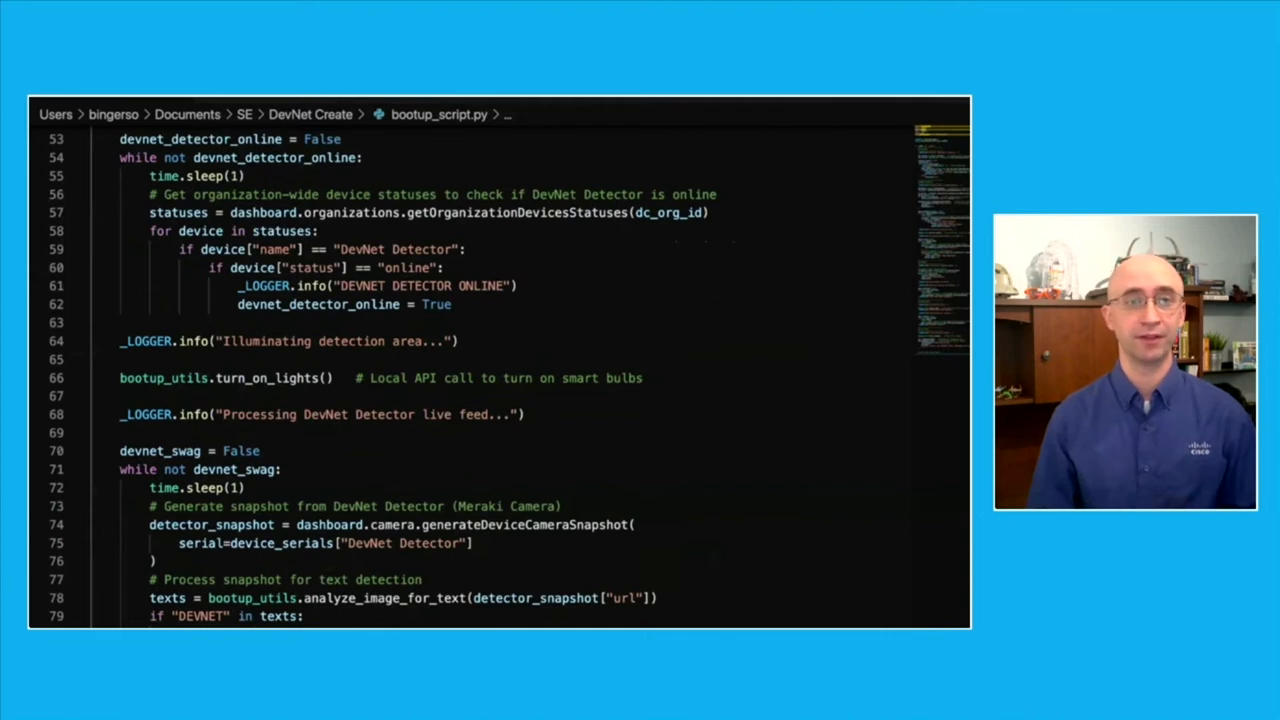
scroll("down", 3)
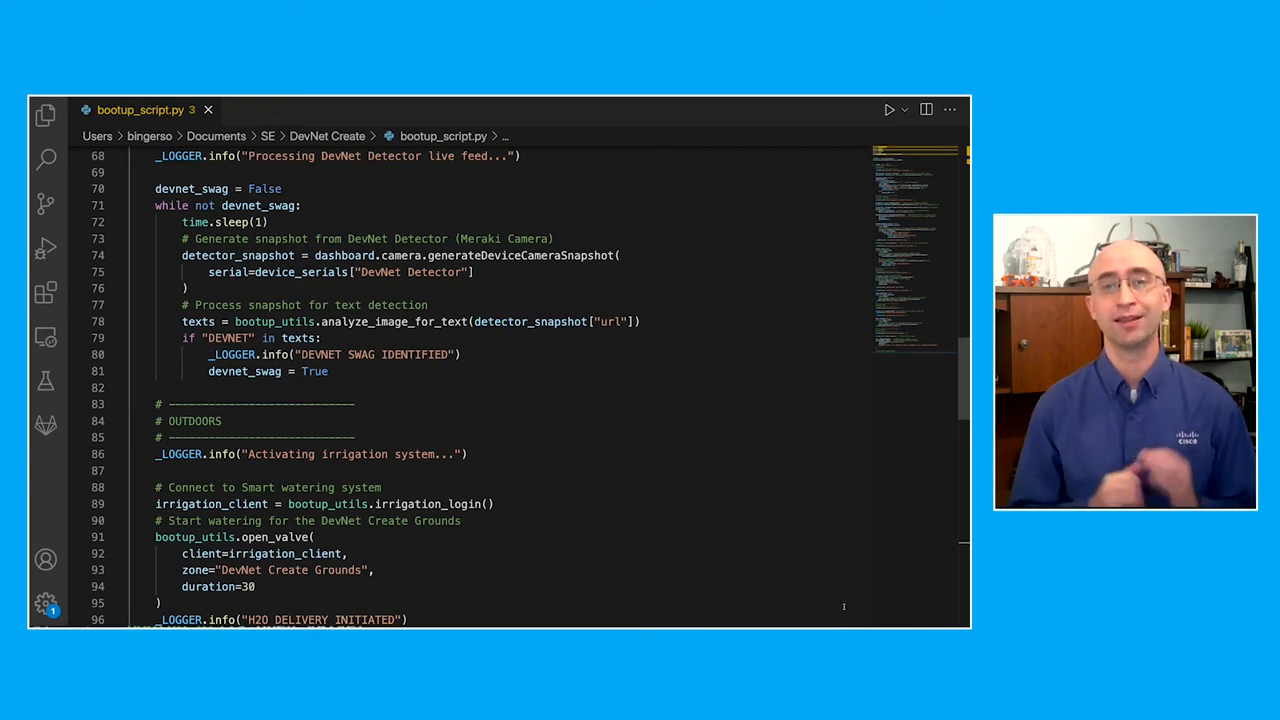
scroll("down", 3)
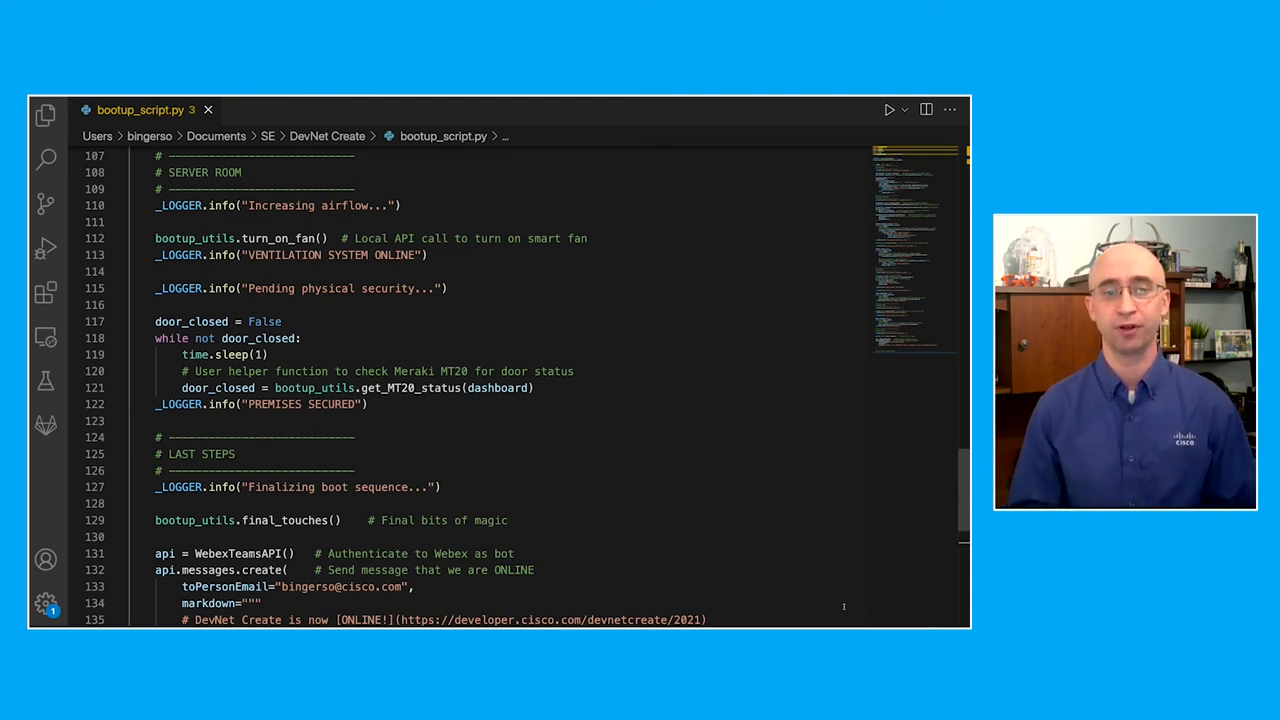
scroll("down", 3)
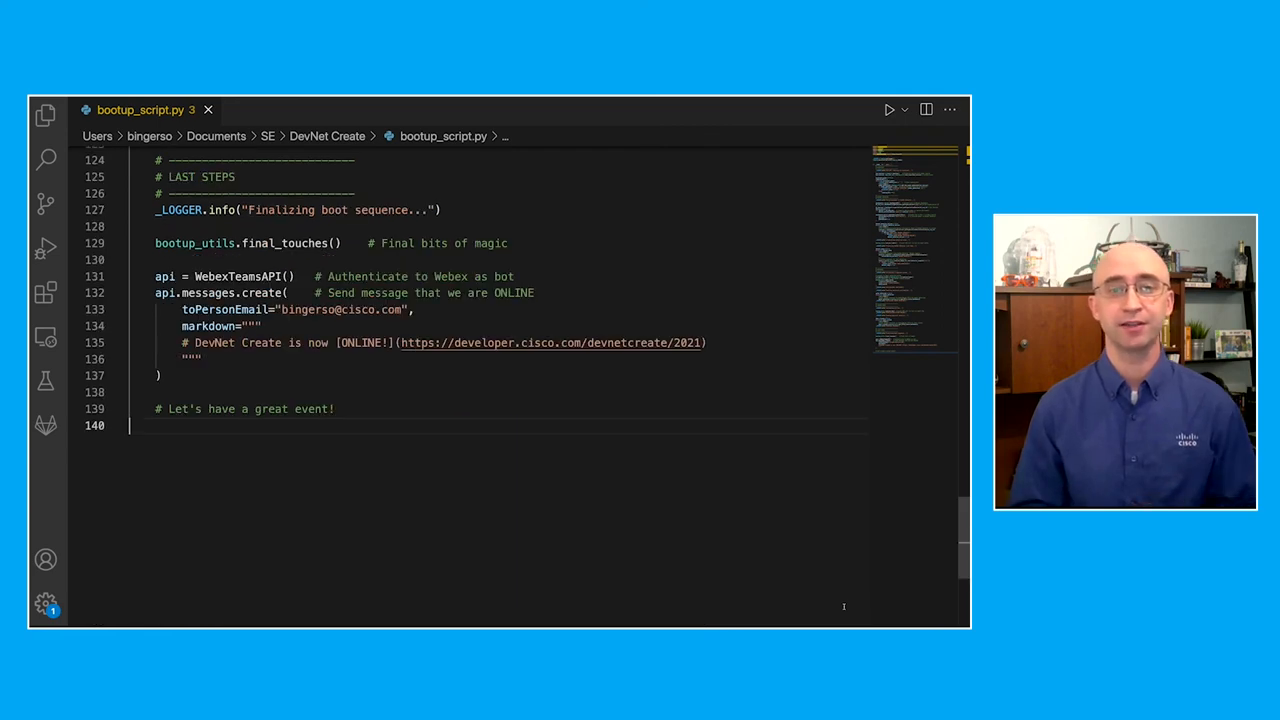